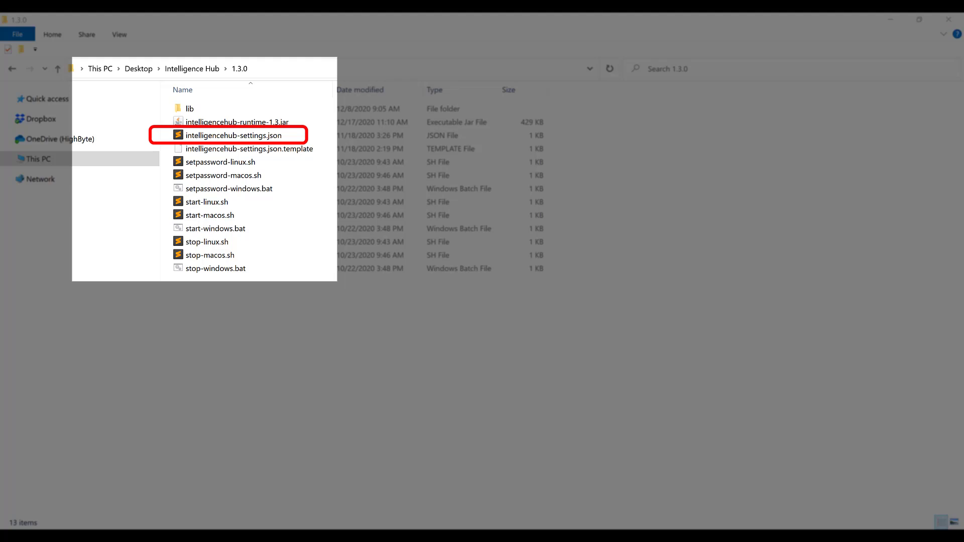
Open intelligencehub-settings.json from the Intelligence Hub 1.3.0 folder.
{"action": "double_click", "coordinate": [233, 135]}
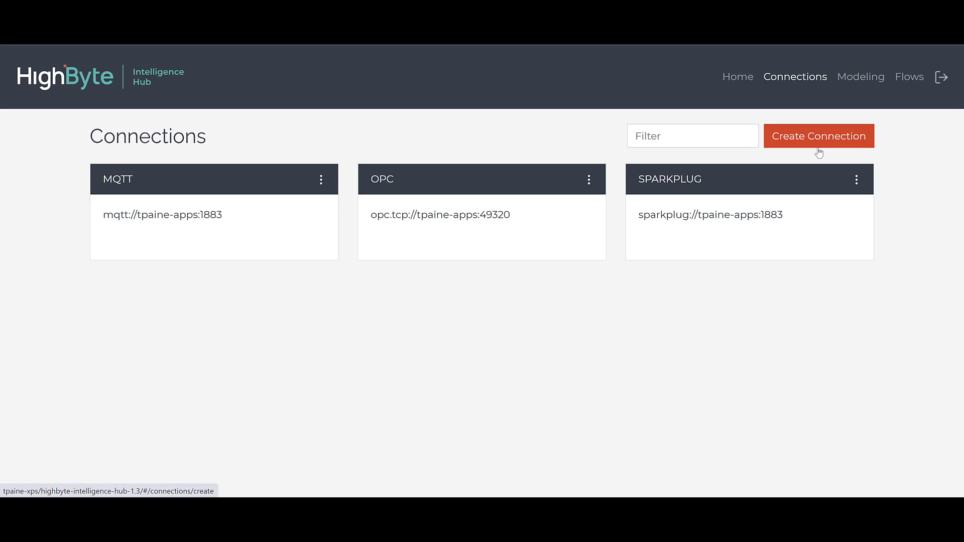
Create a connection named NewConnection using the AWS IoT SiteWise protocol.
{"action": "left_click", "coordinate": [818, 136]}
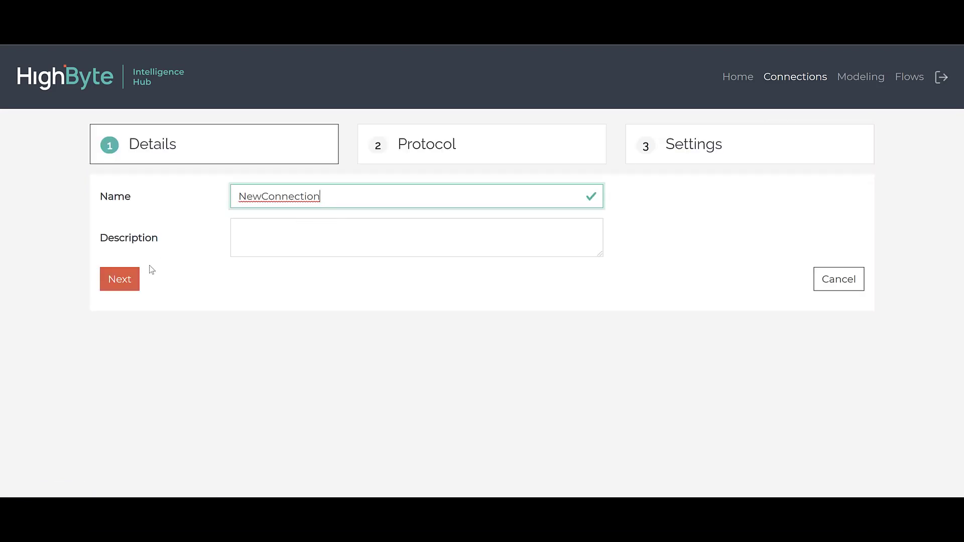
{"action": "left_click", "coordinate": [120, 278]}
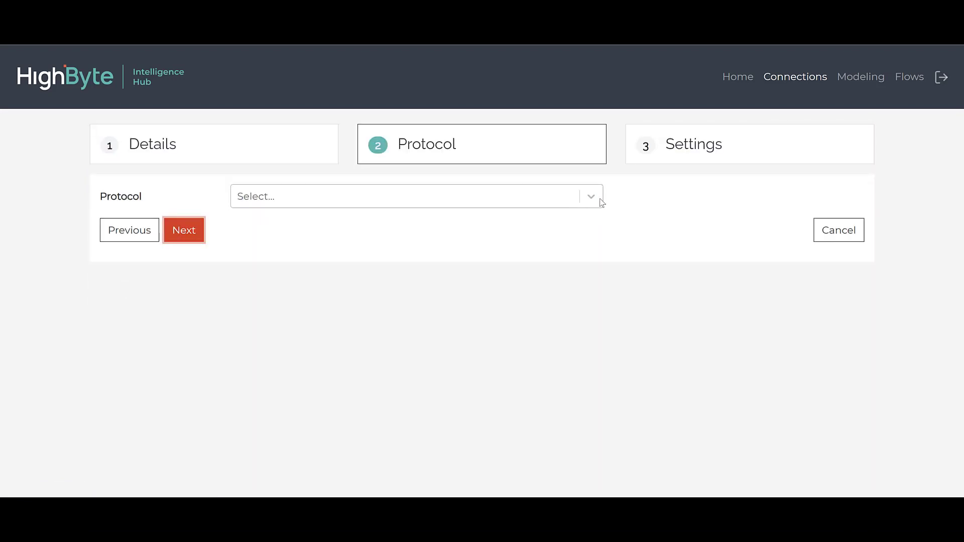
{"action": "left_click", "coordinate": [406, 196]}
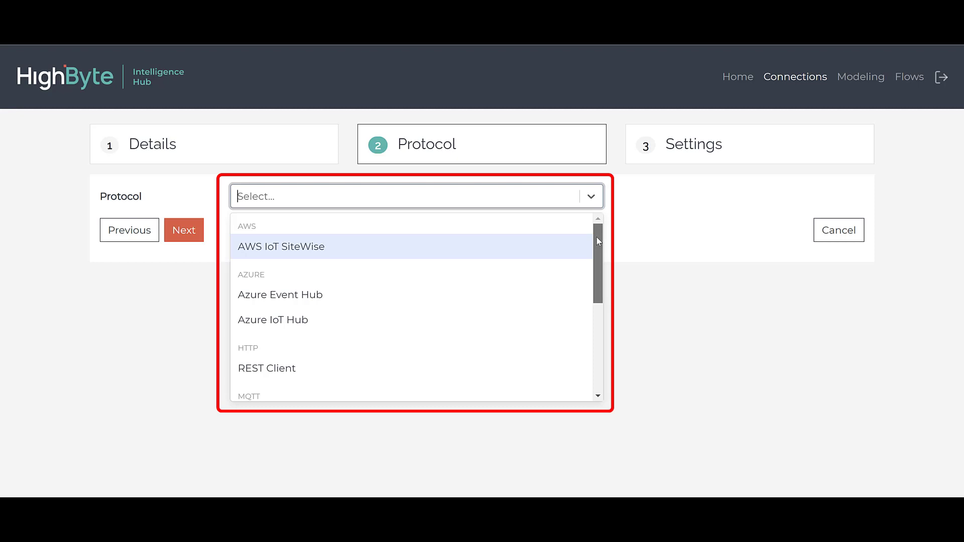
{"action": "scroll", "scroll_direction": "down", "scroll_amount": 3}
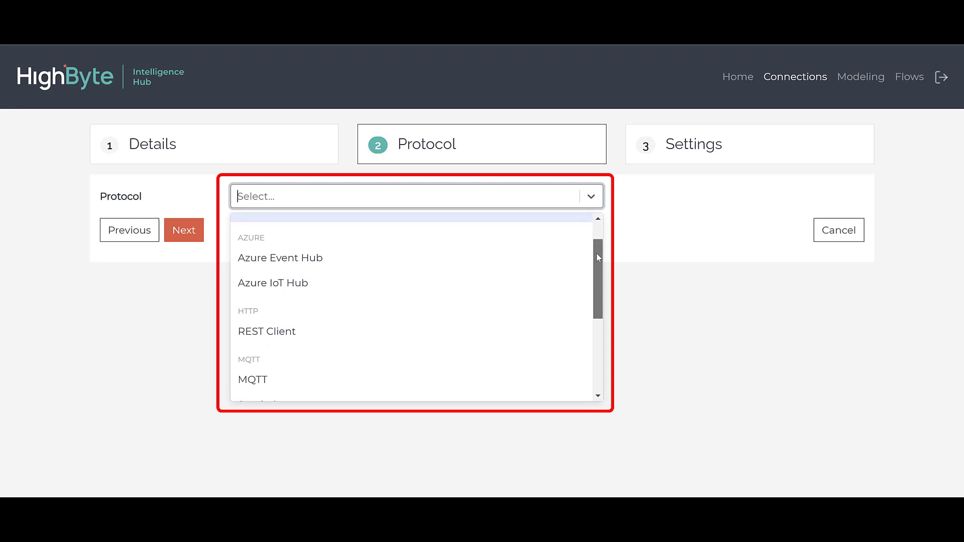
{"action": "scroll", "scroll_direction": "down", "scroll_amount": 3}
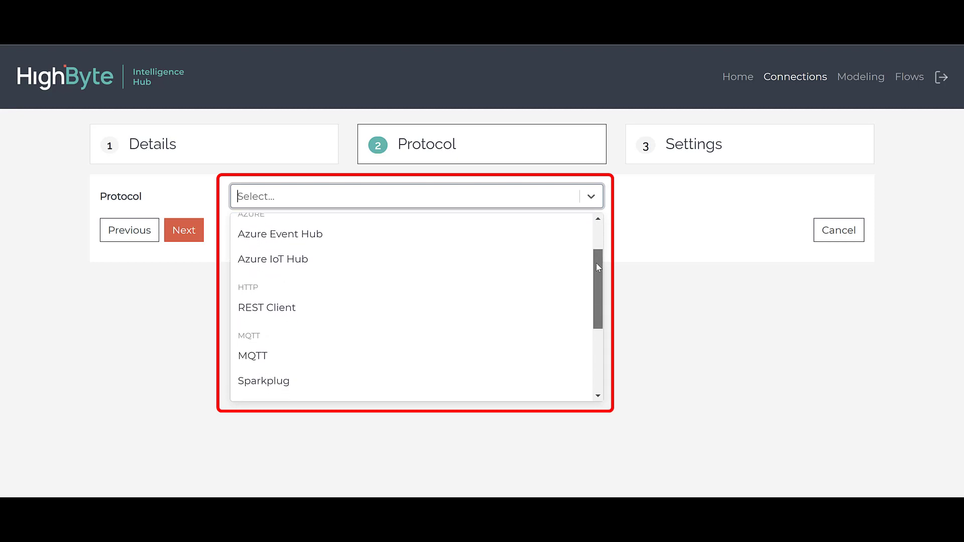
{"action": "scroll", "scroll_direction": "down", "scroll_amount": 3}
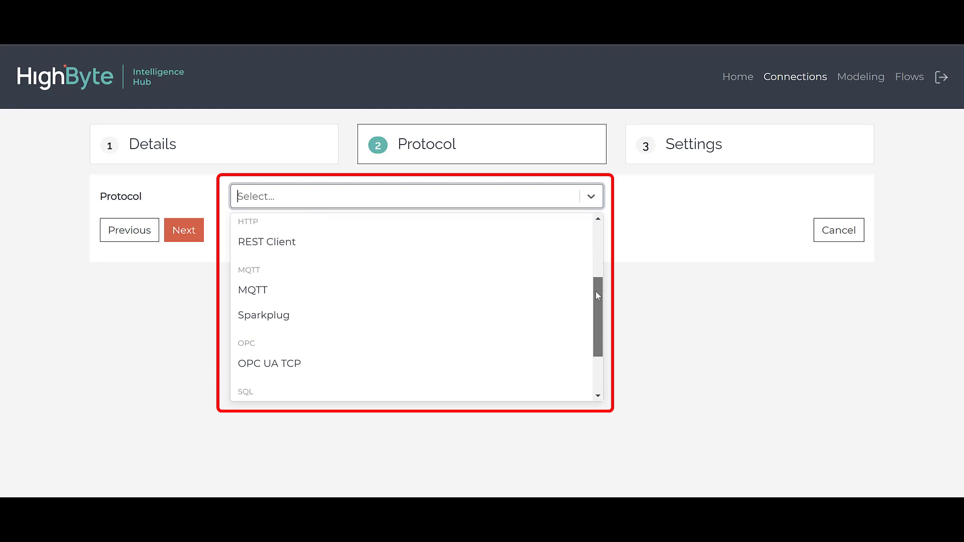
{"action": "left_click", "coordinate": [277, 197]}
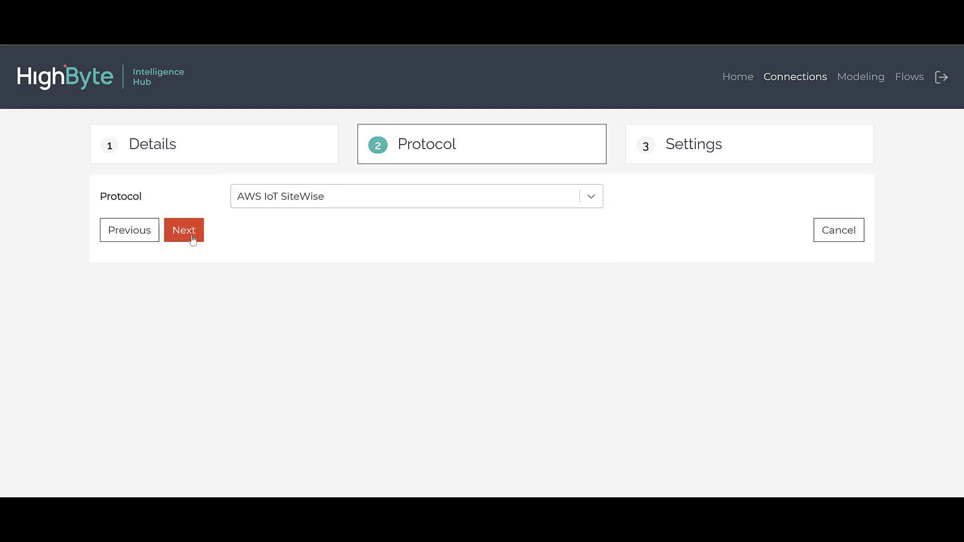
Enable Store & Forward on the new connection's Settings step.
{"action": "left_click", "coordinate": [184, 230]}
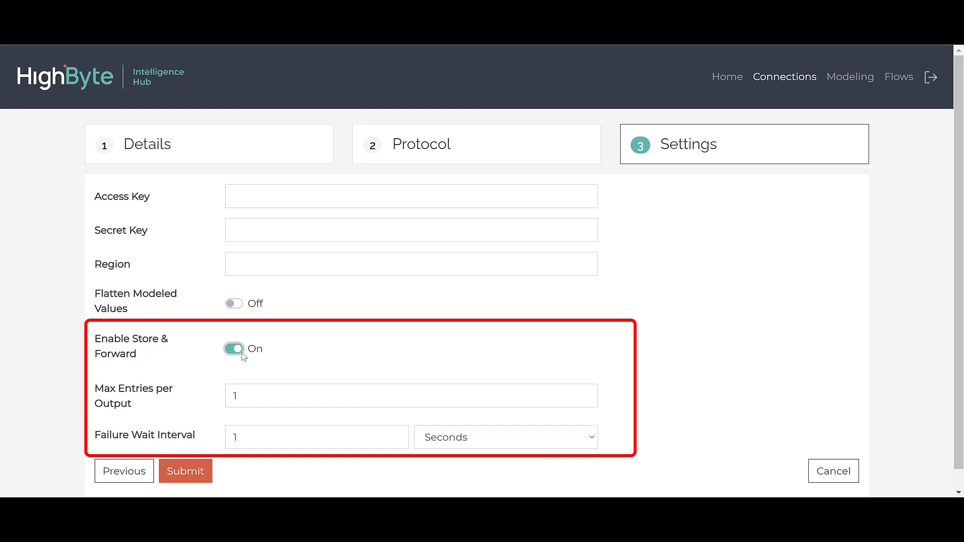
{"action": "mouse_move", "coordinate": [249, 359]}
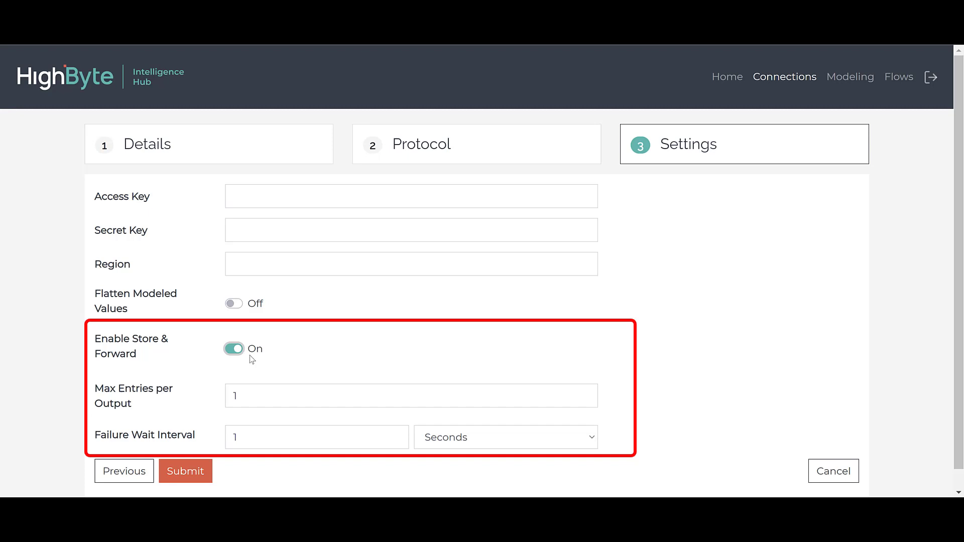
{"action": "left_click", "coordinate": [506, 437]}
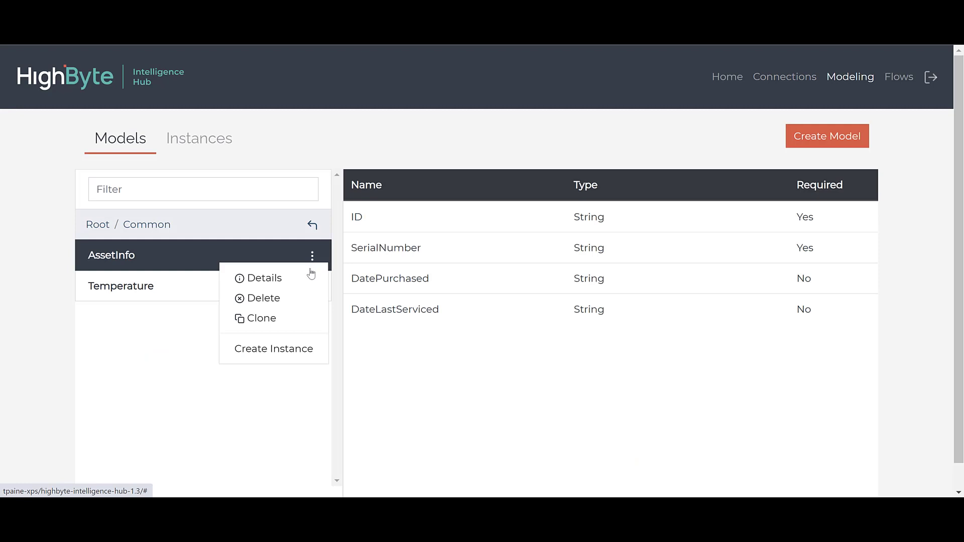
Set the AssetInfo model's ID attribute type to Any.
{"action": "left_click", "coordinate": [264, 278]}
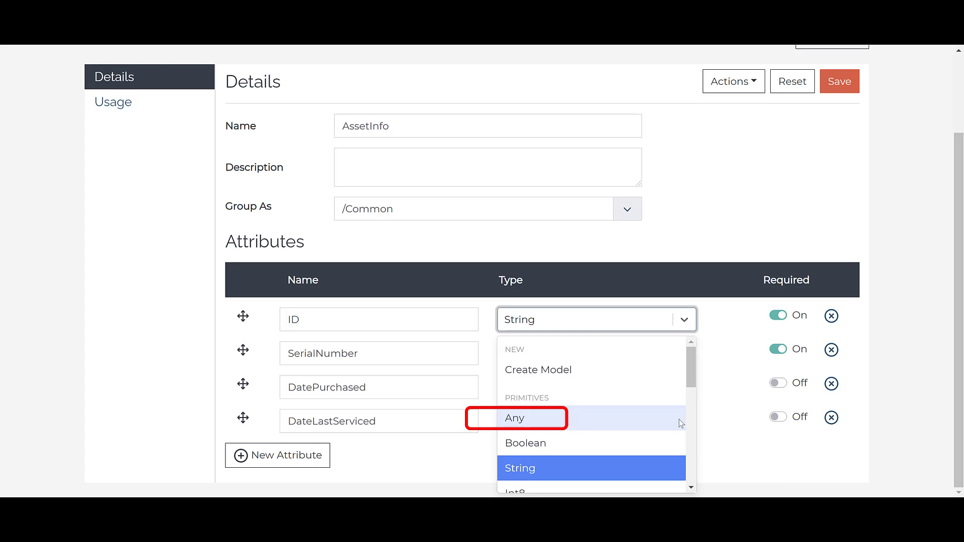
{"action": "left_click", "coordinate": [515, 418]}
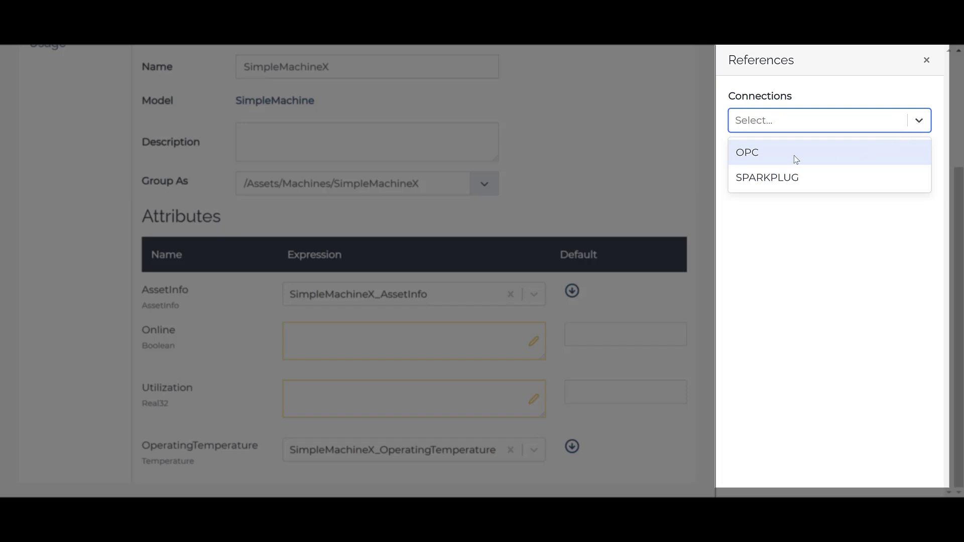
Reference OPC input Plant_Line_Machine_RUNNING in SimpleMachineX's Online expression.
{"action": "left_click", "coordinate": [747, 152]}
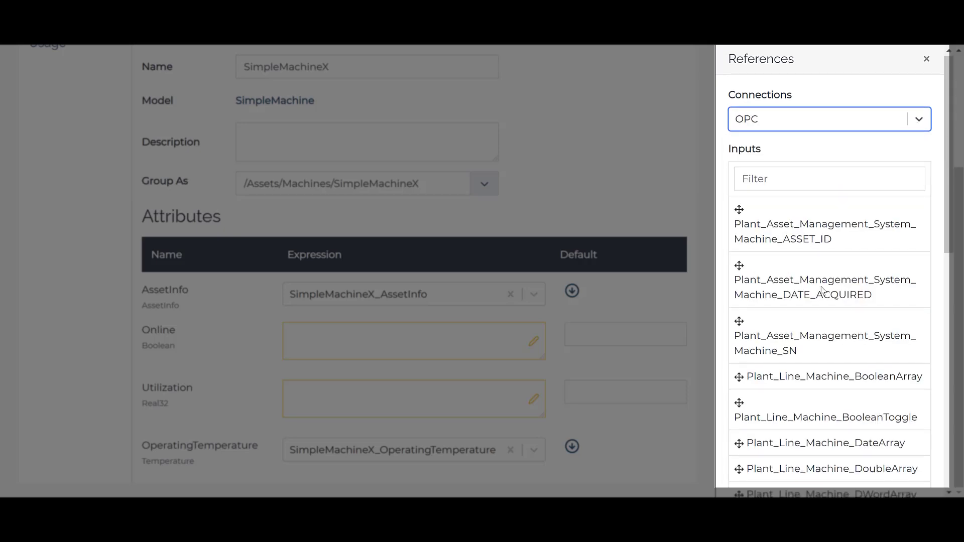
{"action": "scroll", "scroll_direction": "down", "scroll_amount": 3}
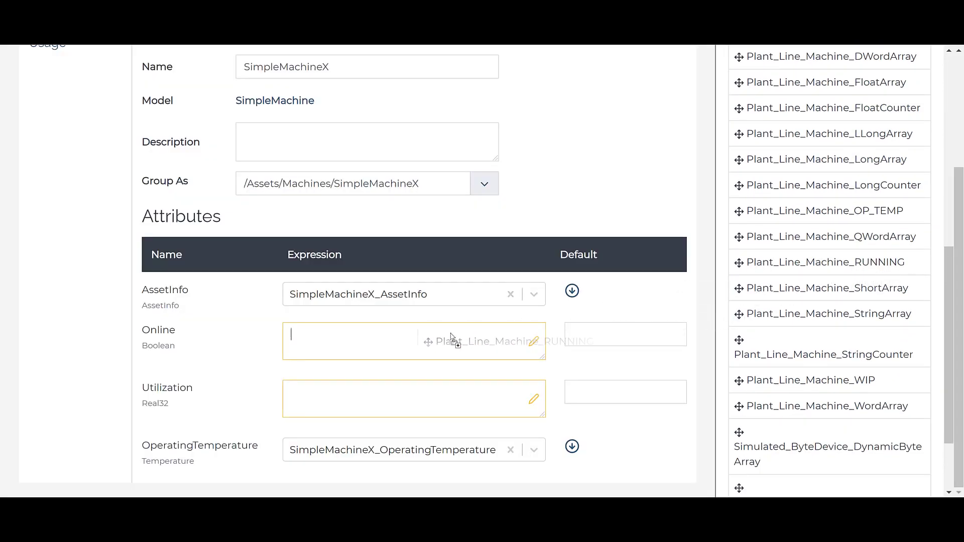
{"action": "left_click_drag", "start_coordinate": [827, 261], "coordinate": [412, 342]}
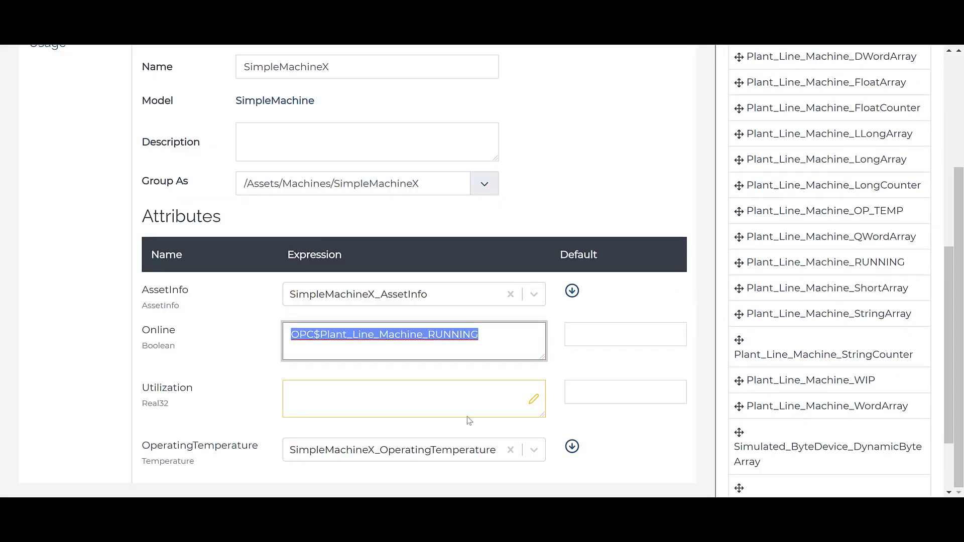
{"action": "left_click", "coordinate": [414, 399]}
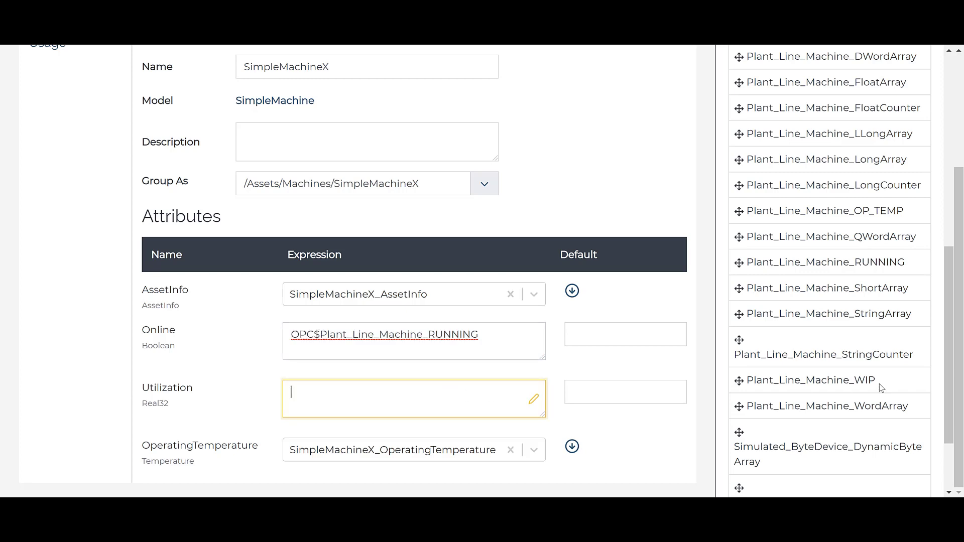